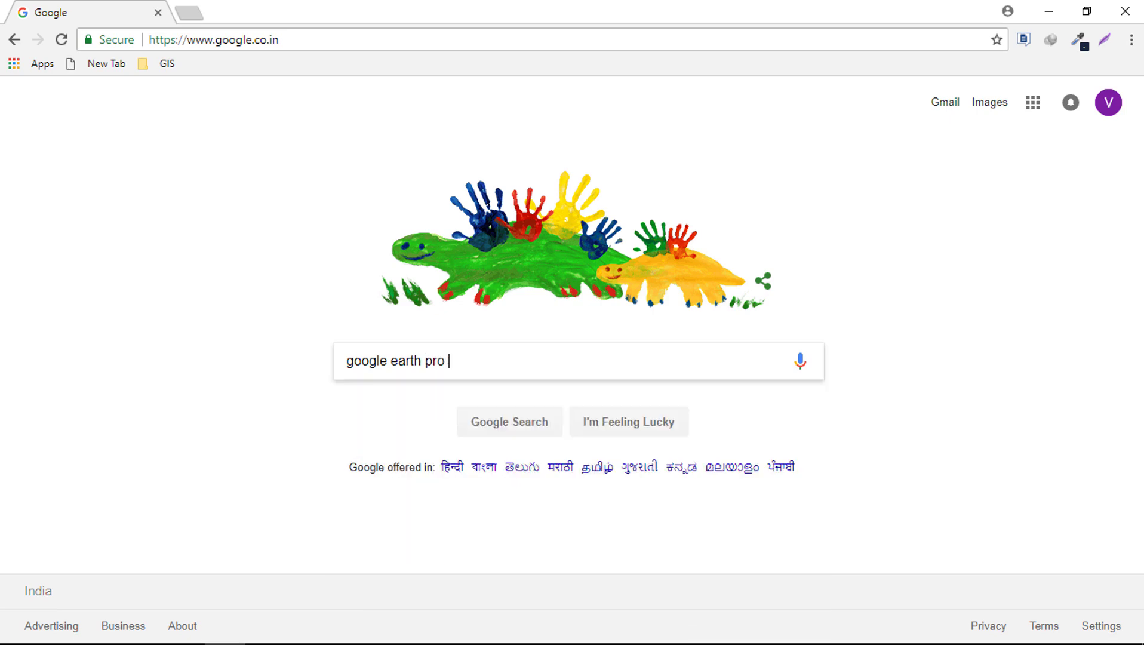
- Search Google for 'google earth pro download' to list the official download page first
text(download)
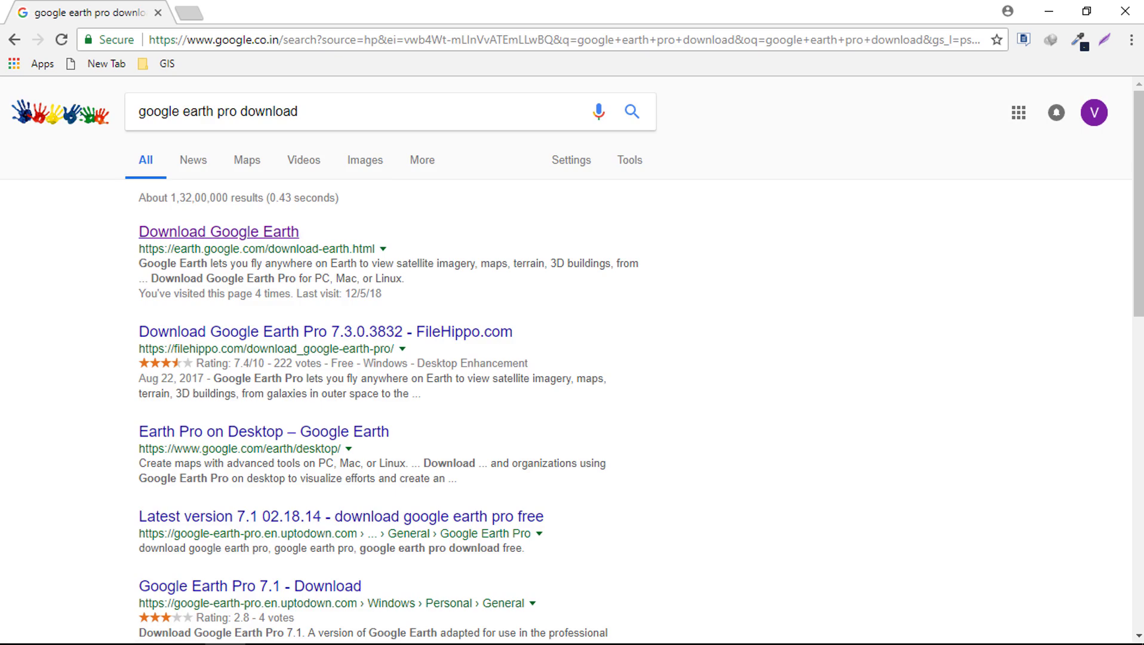
- Go to the official download page, scroll the terms and expand advanced setup for version 7.3
click(217, 231)
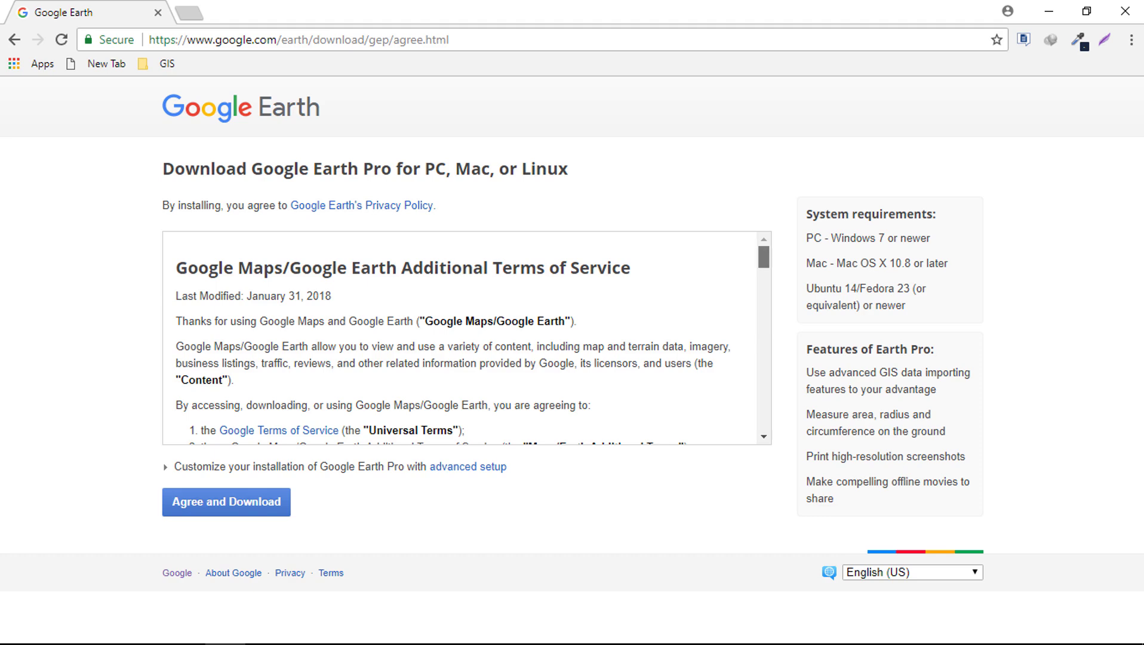
scroll(down, 3)
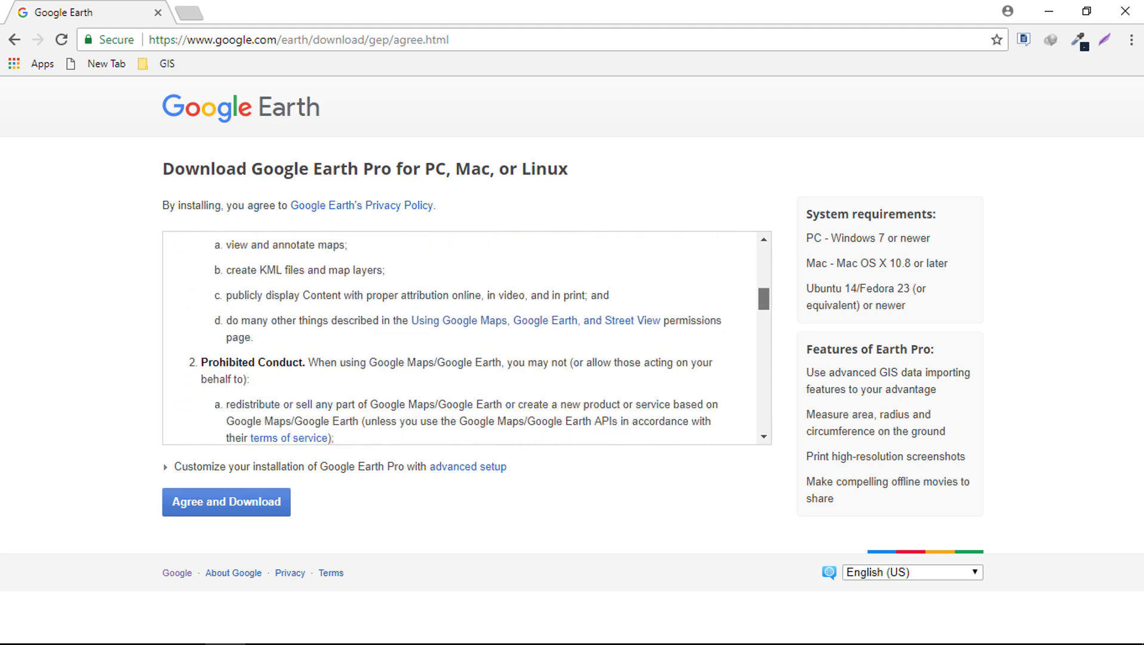
scroll(down, 3)
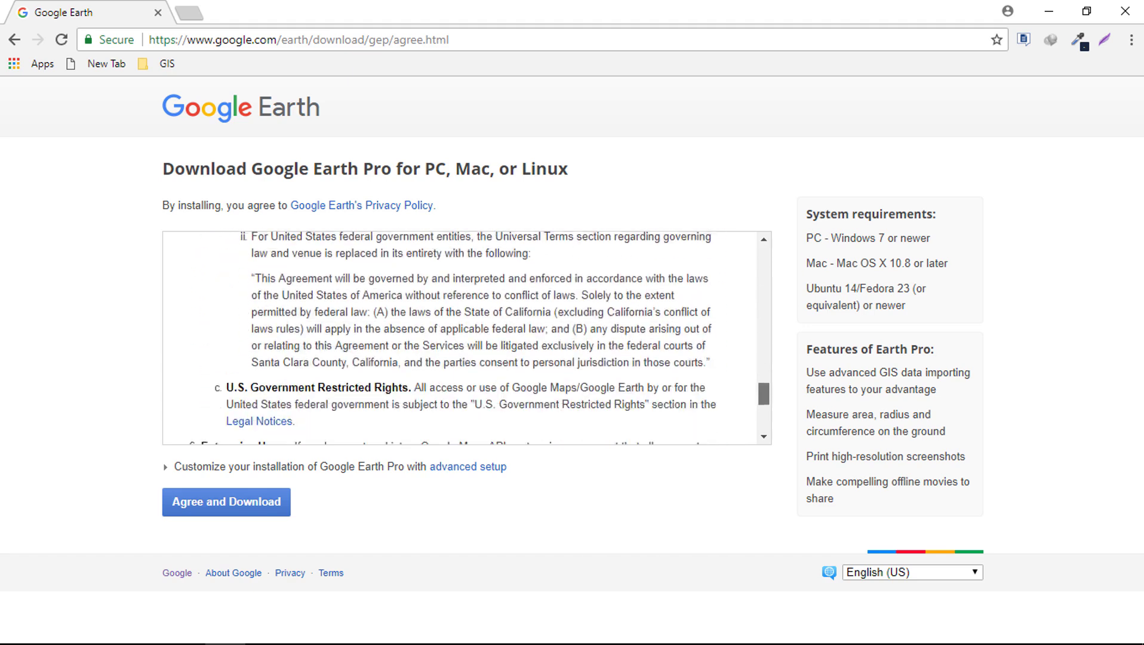
scroll(down, 3)
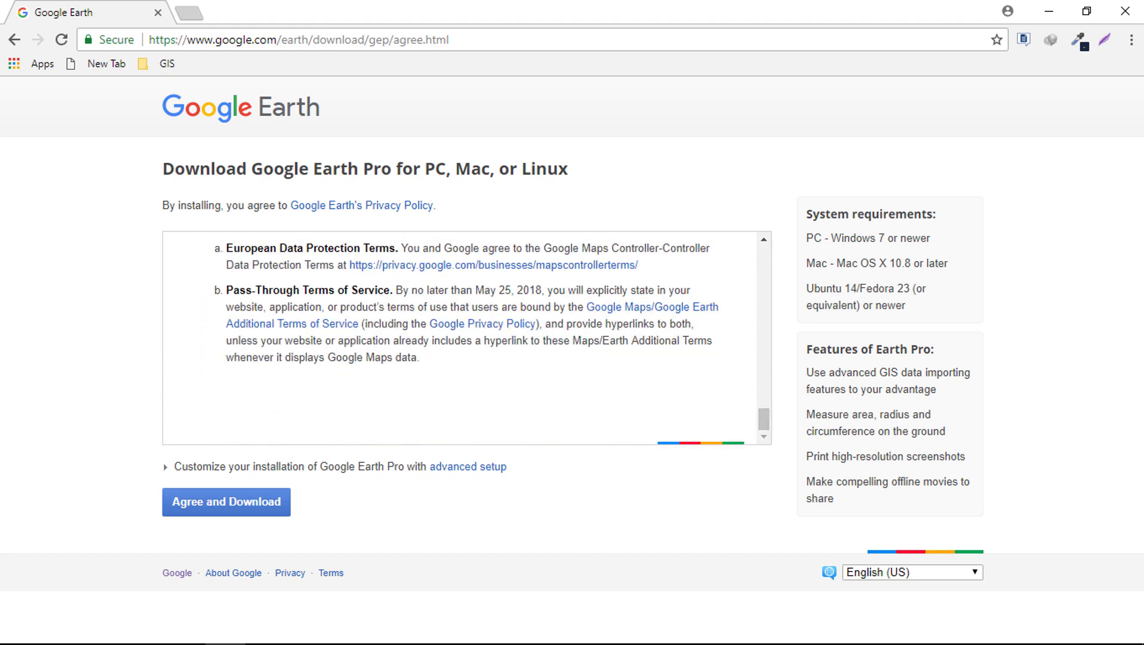
click(166, 465)
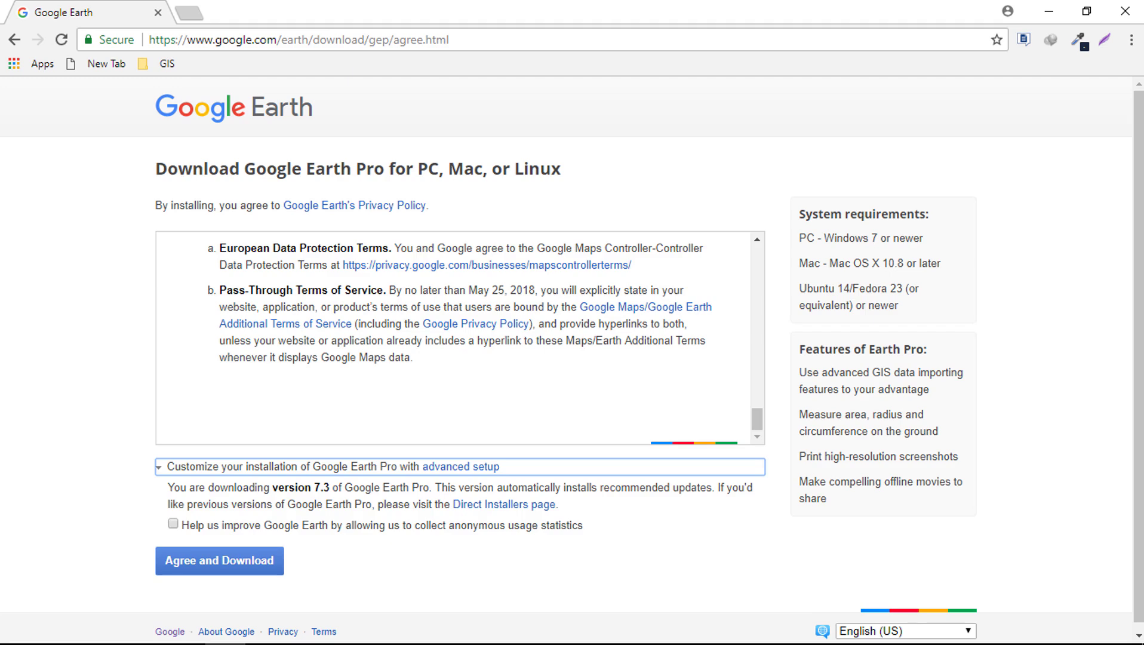
scroll(down, 3)
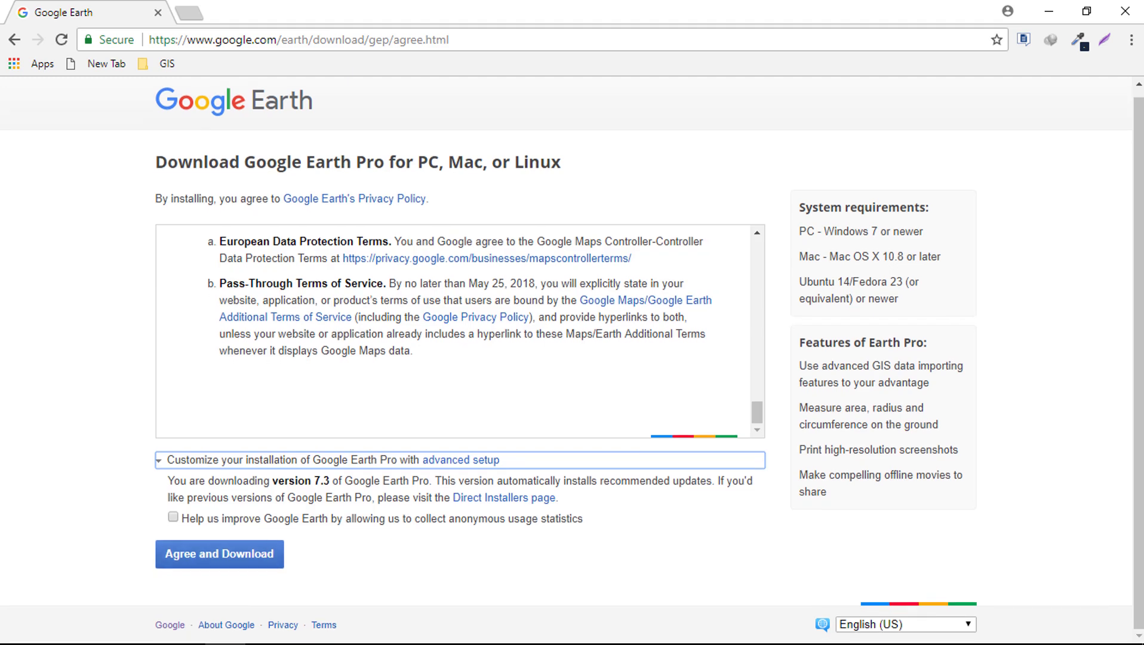
- Agree and Download, then run the installer so the Google Earth Pro shortcut lands on the desktop
click(220, 553)
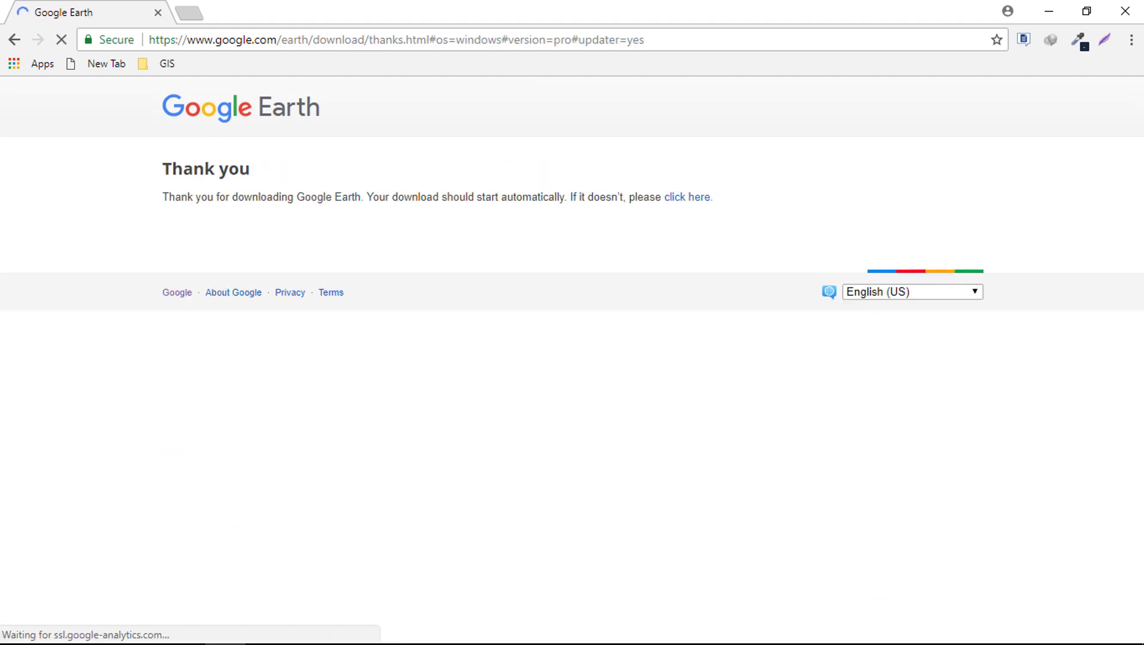
click(687, 198)
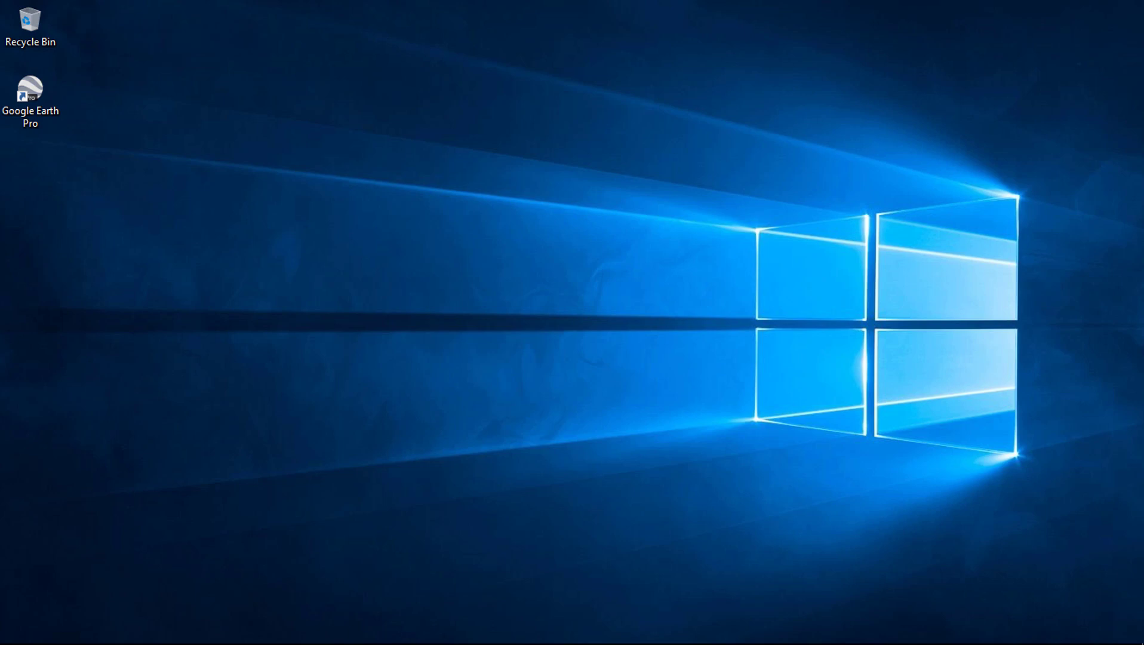
- Launch Google Earth Pro from its desktop shortcut and close the Start-up Tips to show the globe
double_click(29, 86)
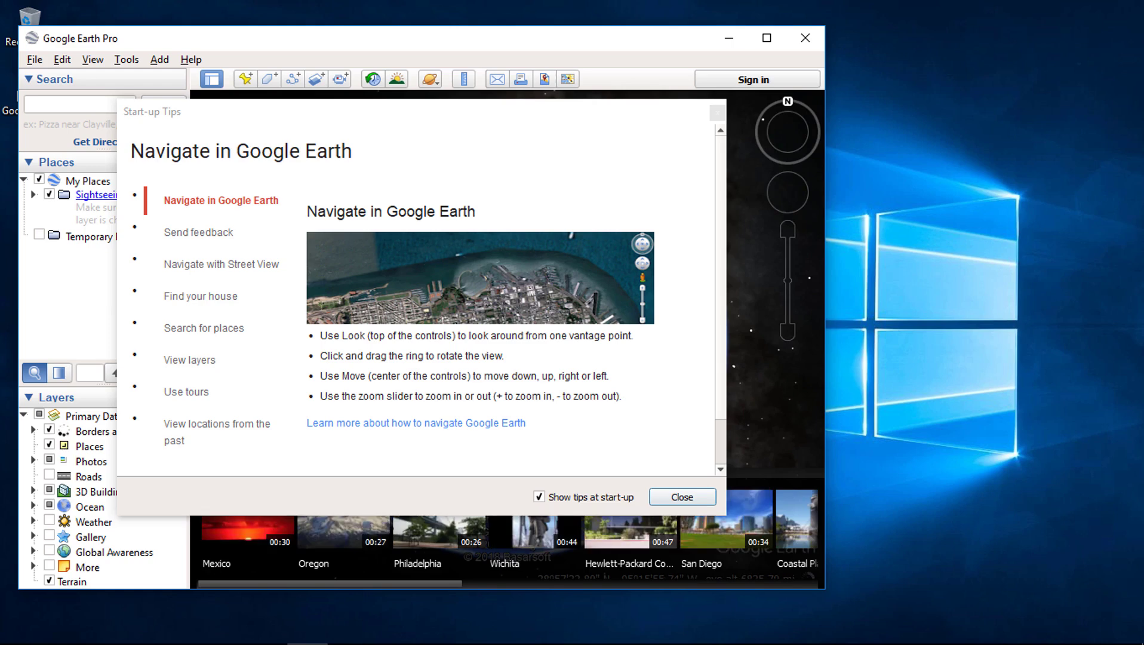
click(683, 497)
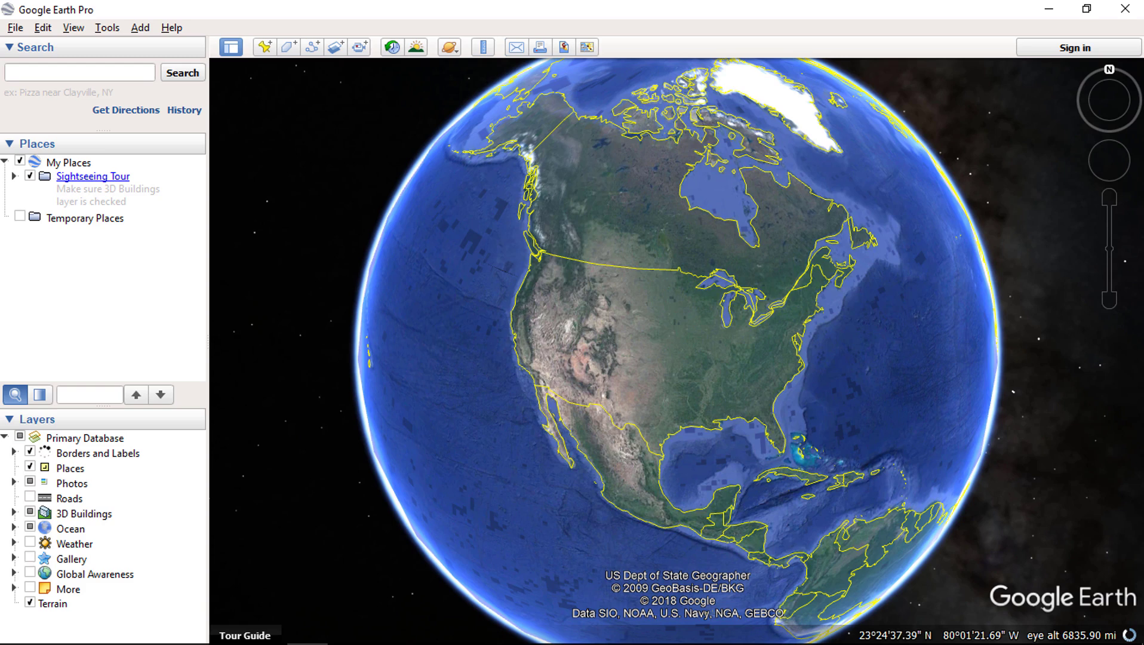